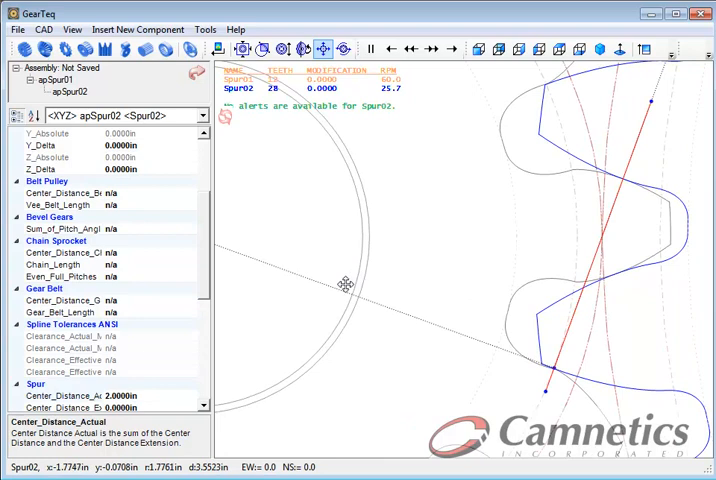
- Auto-balance the addendum modification to pinion +0.1905 and gear −0.1905, and apply it
left_click_drag(345, 283, 470, 344)
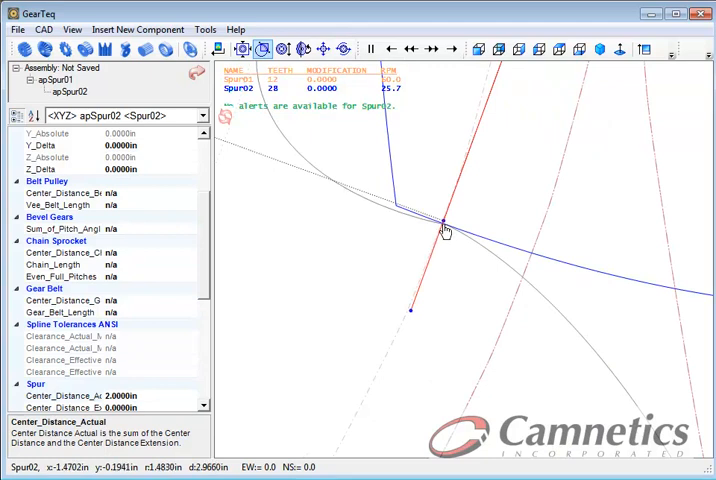
mouse_move(448, 232)
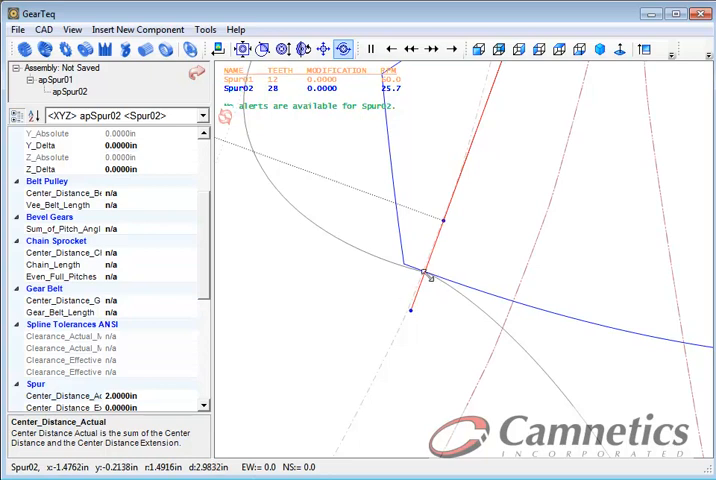
mouse_move(447, 243)
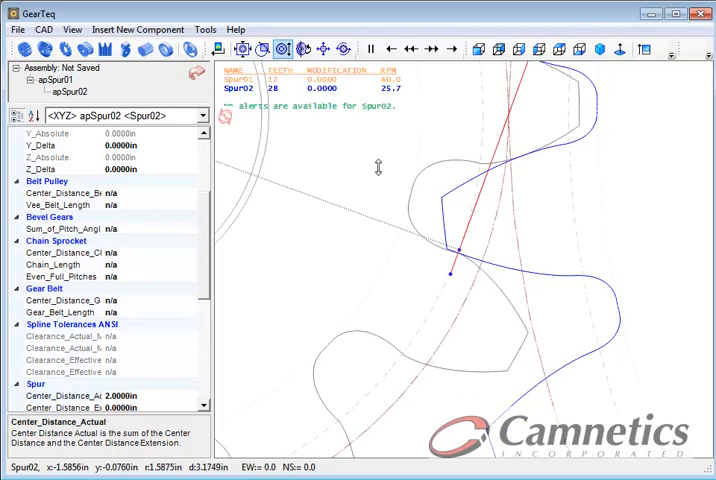
mouse_move(475, 267)
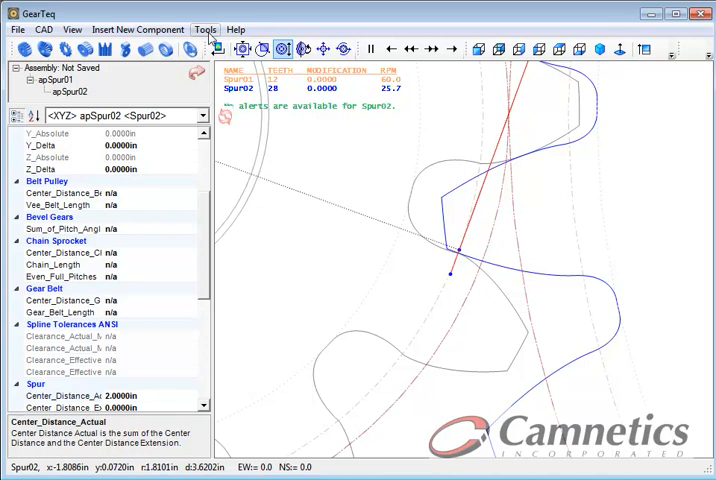
left_click(205, 29)
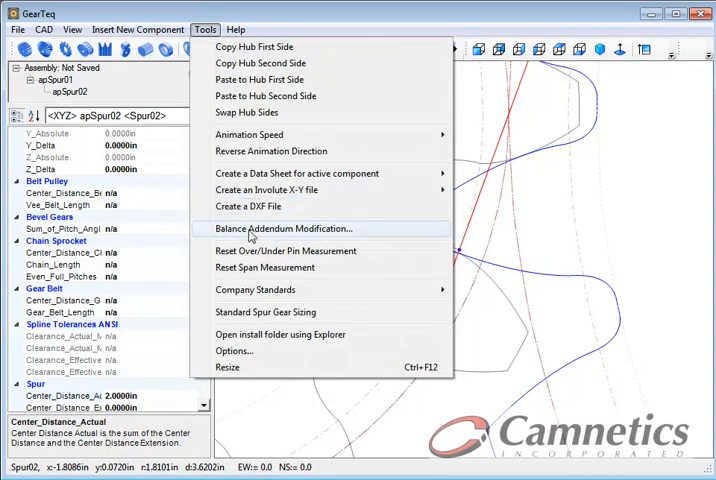
left_click(285, 228)
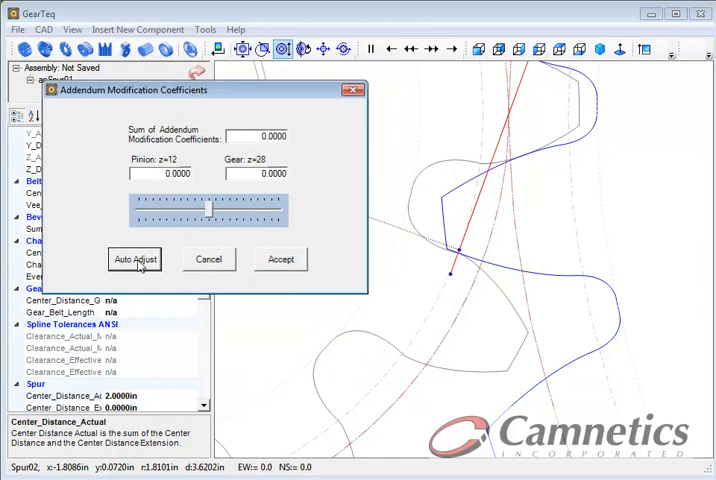
left_click(135, 259)
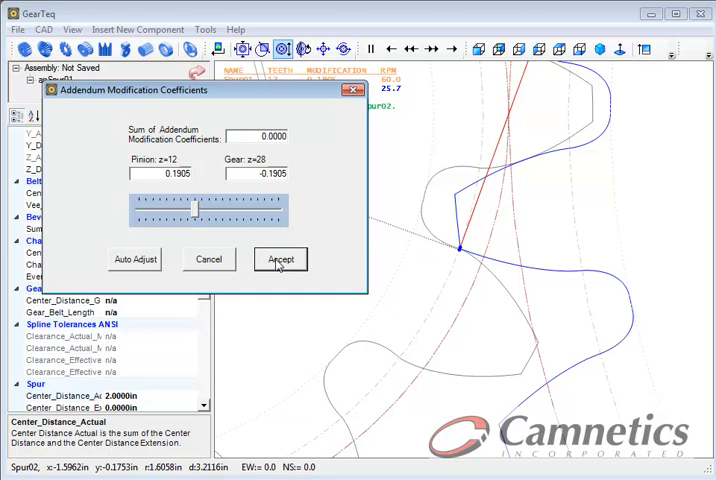
left_click(281, 259)
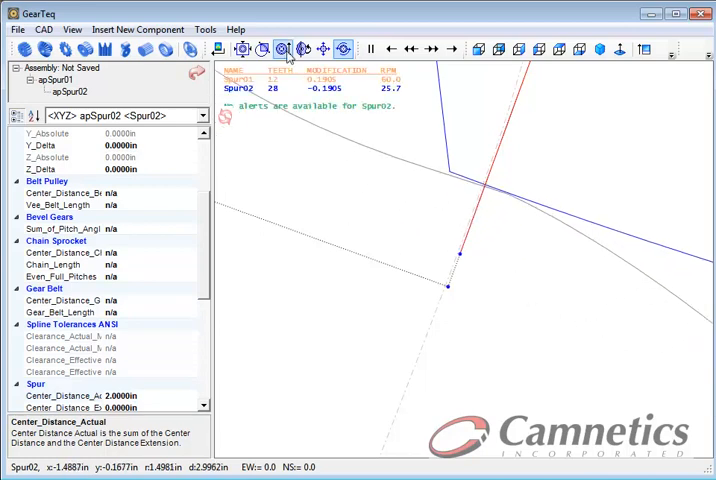
- Zoom out to view both complete gears, then zoom back in on the meshing teeth
left_click(282, 49)
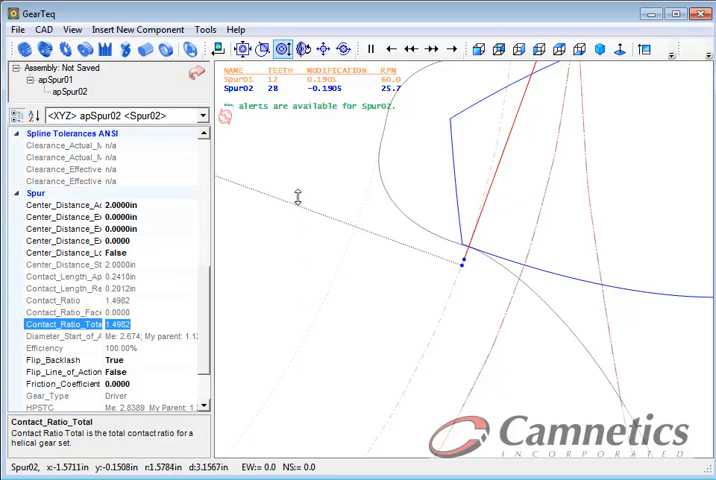
left_click(241, 48)
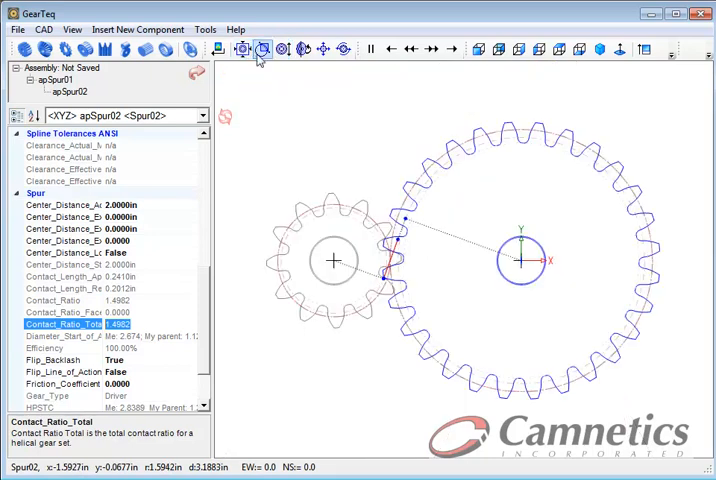
left_click(262, 51)
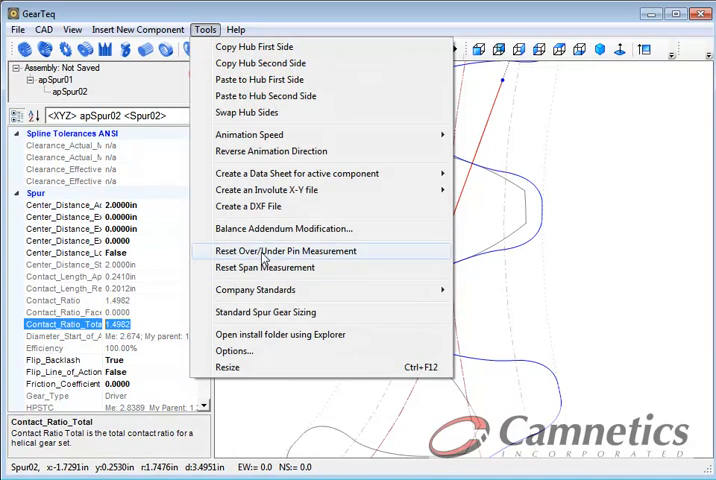
- Slide the balanced addendum modification to pinion +0.5200, gear −0.5200, and accept
left_click(286, 228)
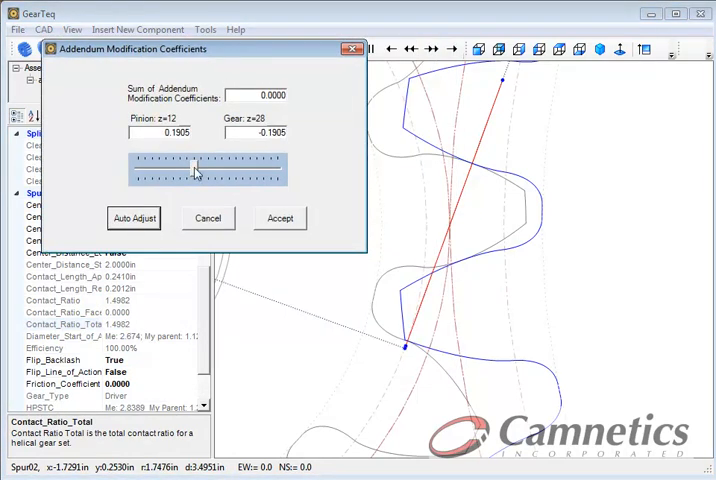
left_click_drag(197, 168, 183, 168)
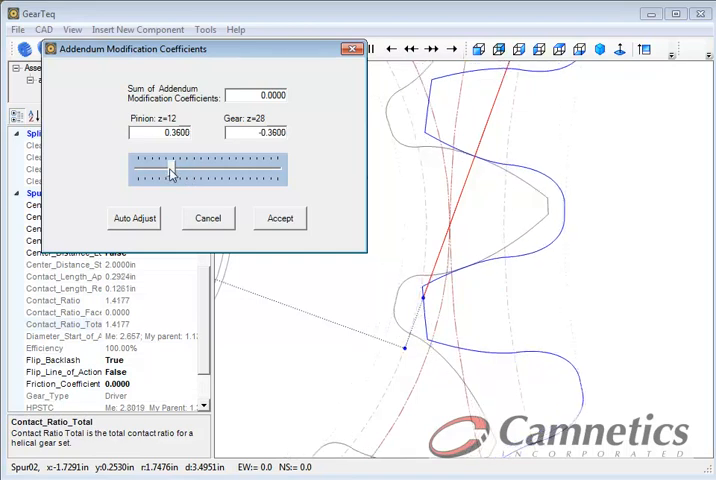
left_click_drag(170, 169, 170, 169)
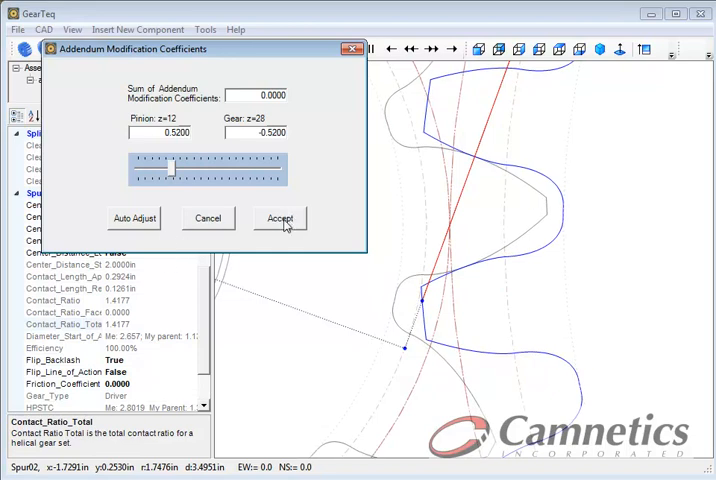
left_click(280, 218)
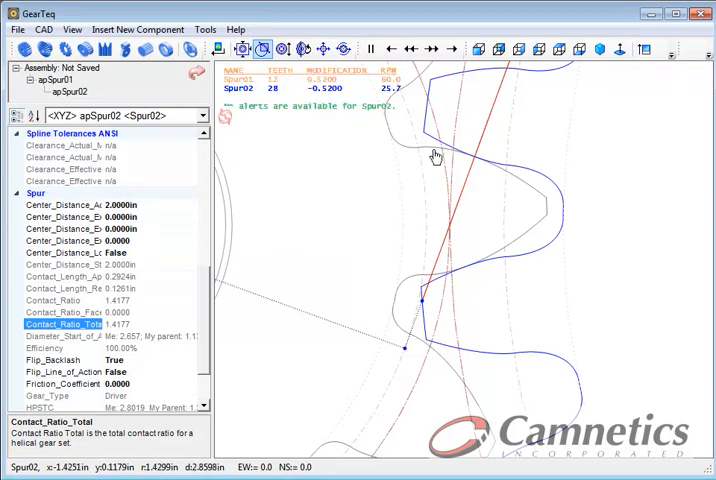
mouse_move(443, 284)
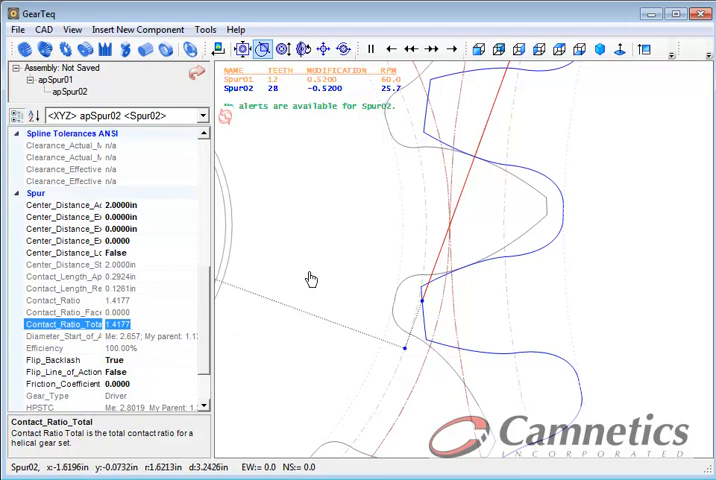
mouse_move(358, 248)
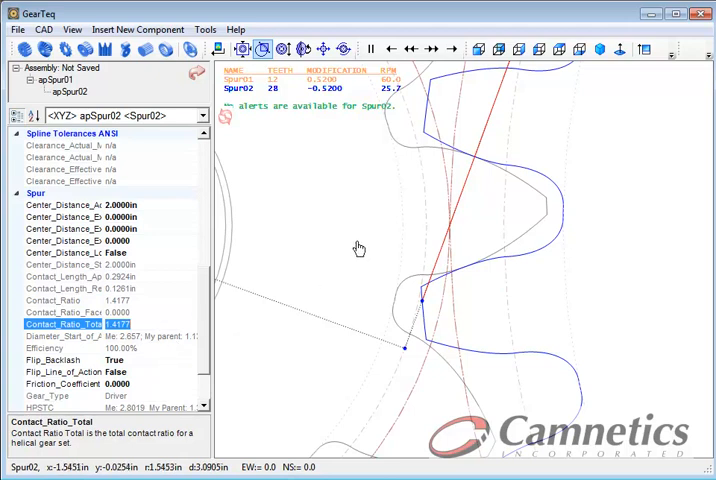
left_click(240, 50)
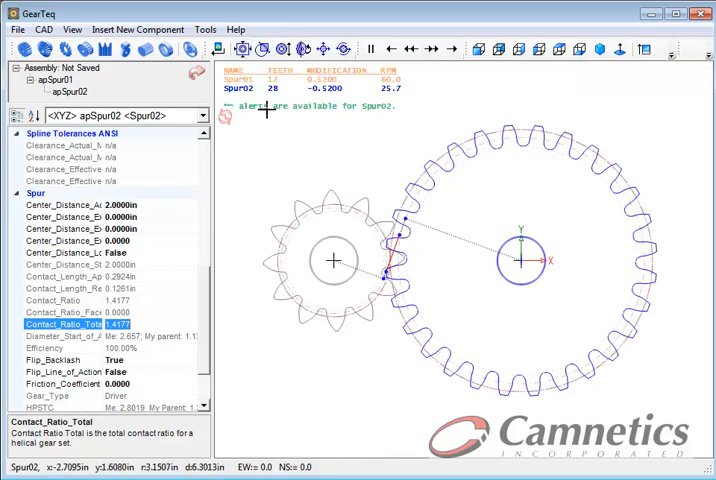
left_click(265, 50)
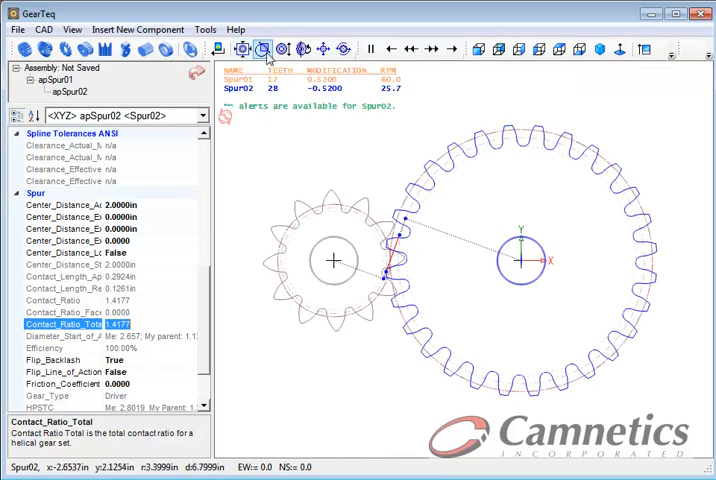